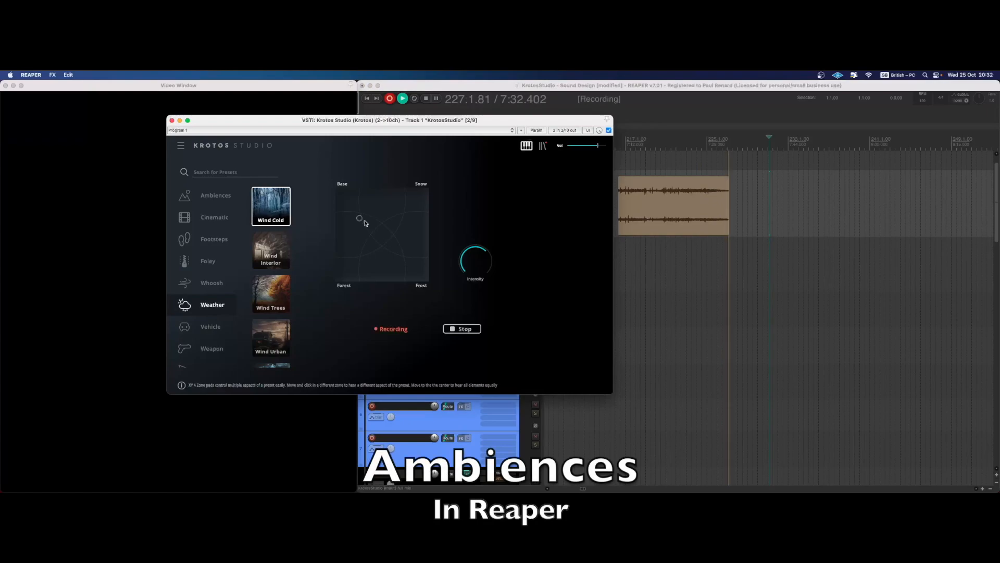
Record the Krotos Studio Weather > Wind Cold ambience onto the REAPER track
click(271, 281)
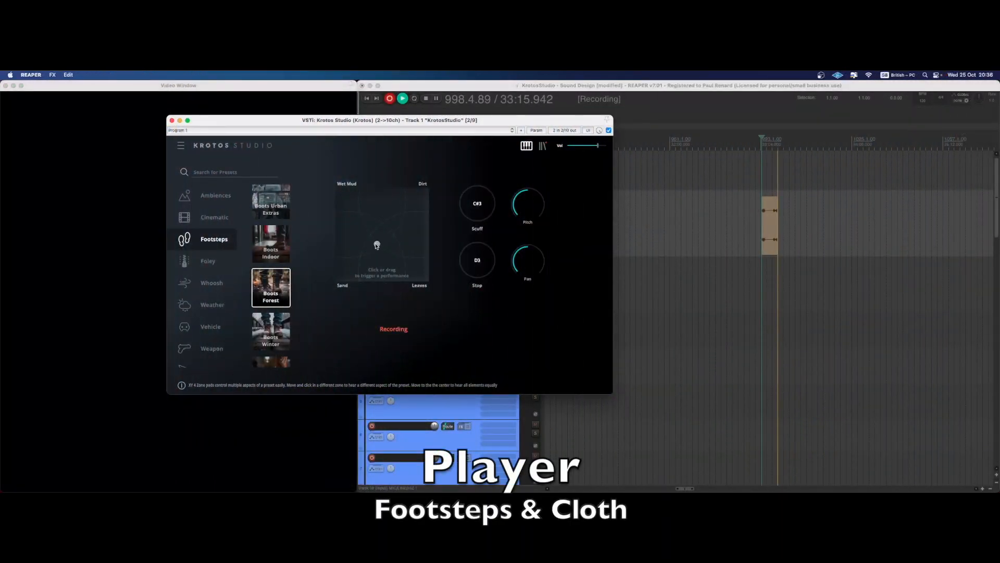
Record Krotos Studio Footsteps > Boots Forest steps onto the REAPER track
click(207, 261)
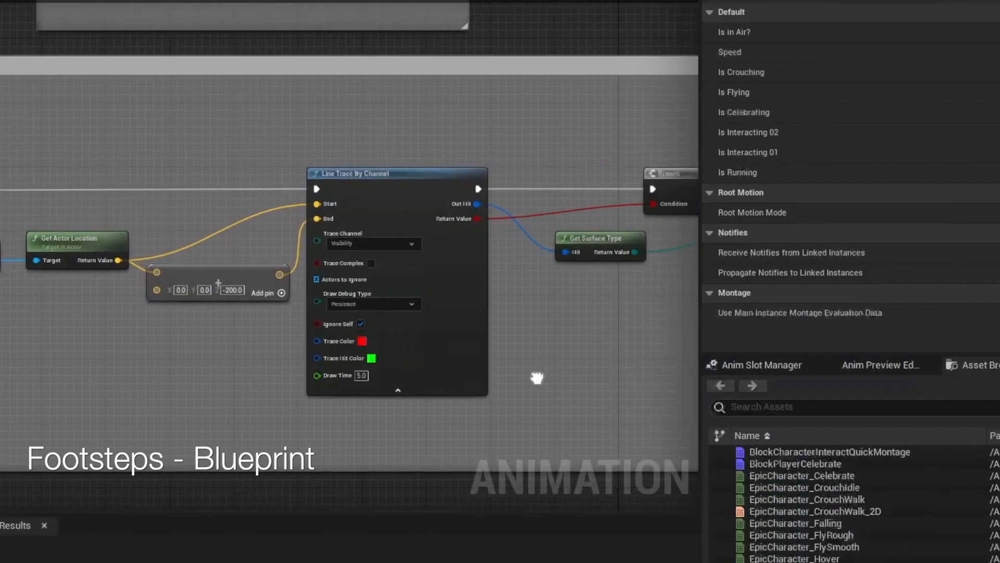
drag(538, 378, 618, 379)
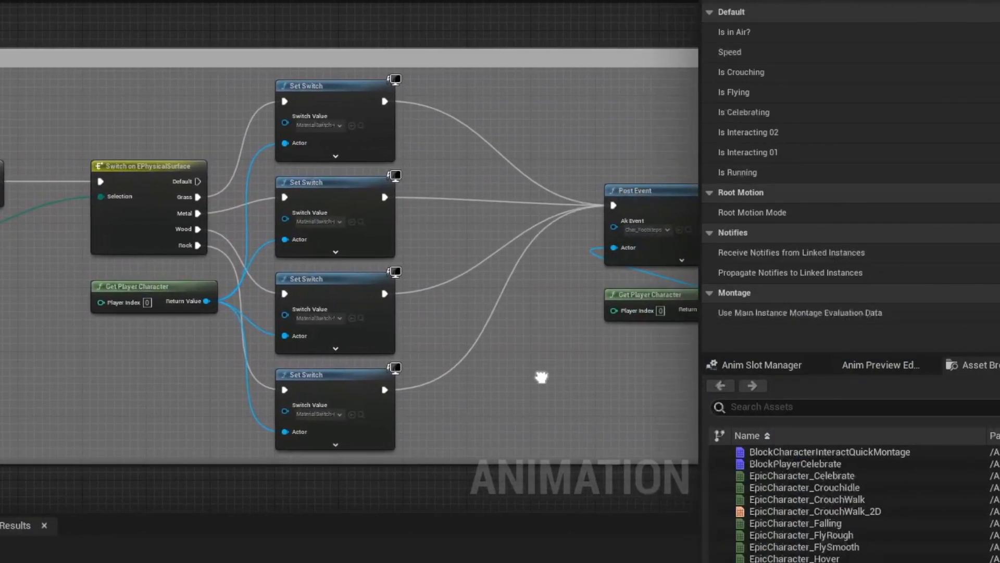
click(185, 100)
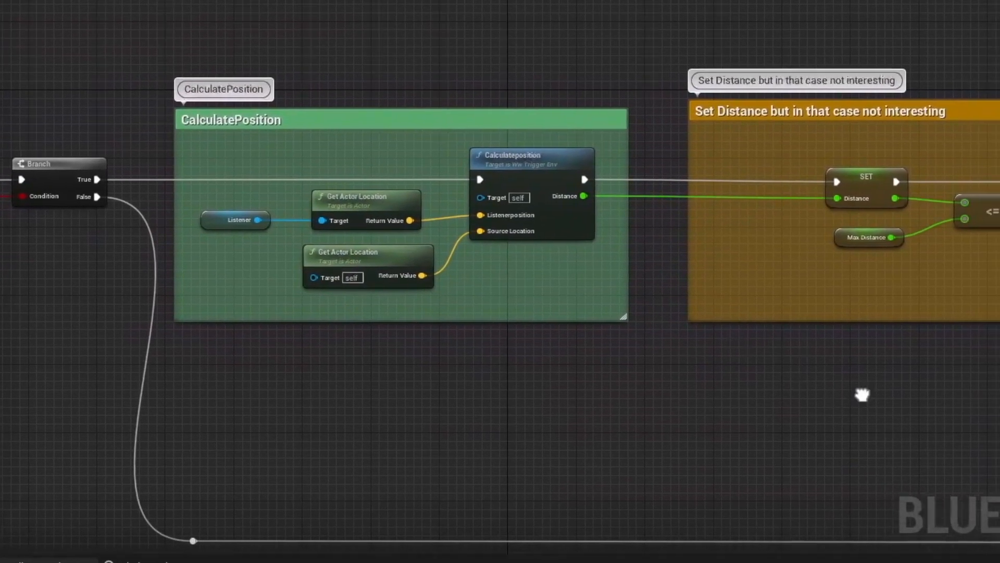
drag(862, 395, 743, 399)
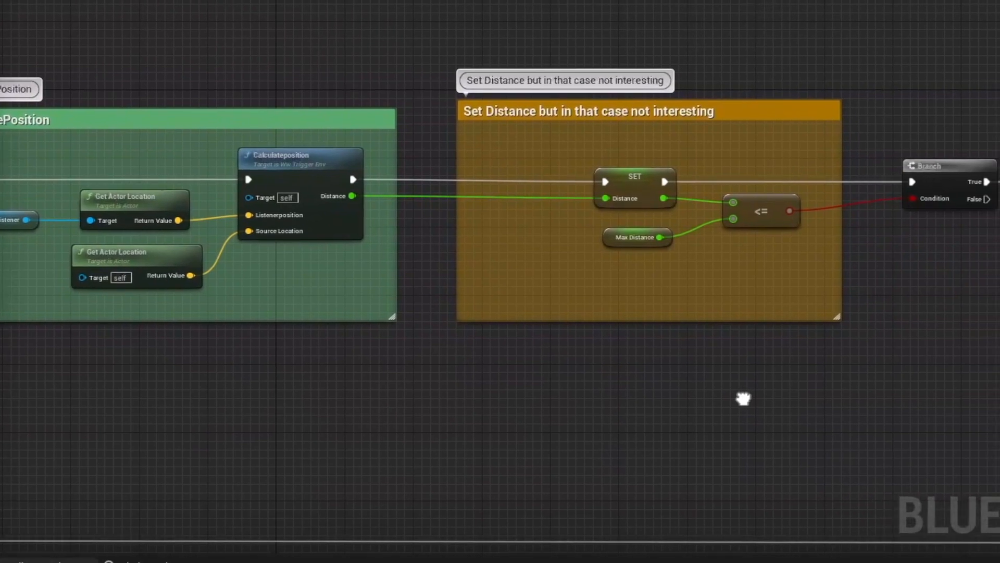